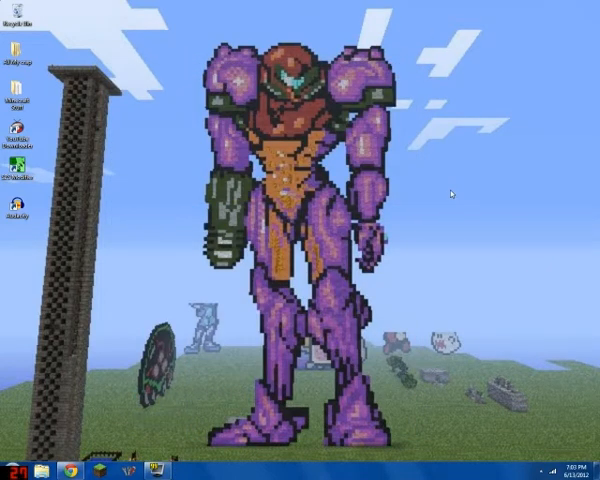
mouse_move(447, 196)
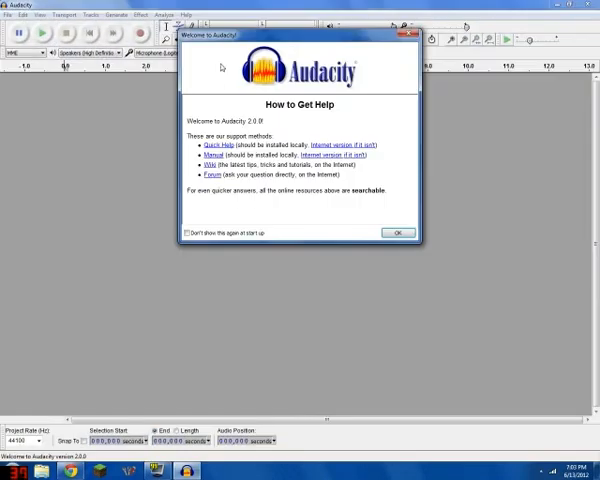
Step: Dismiss the welcome dialog and load Beware_The_Mushrooms as a stereo track
left_click(10, 14)
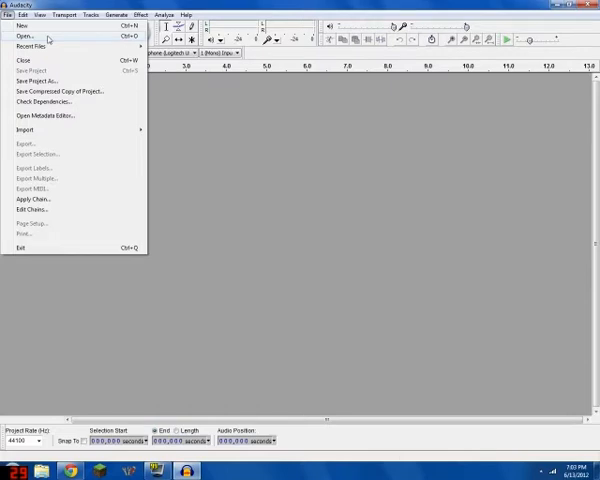
left_click(22, 36)
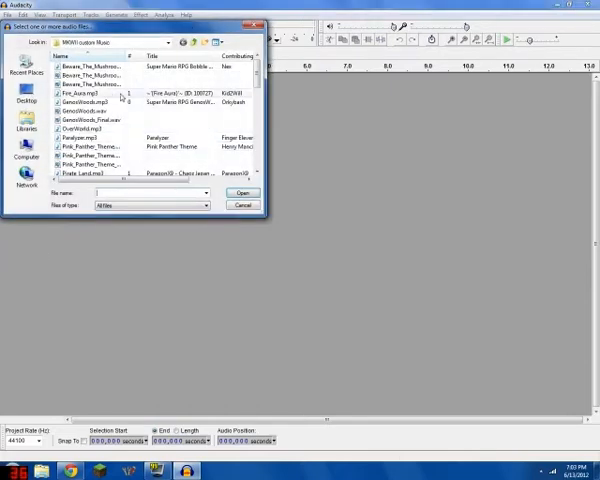
left_click(242, 193)
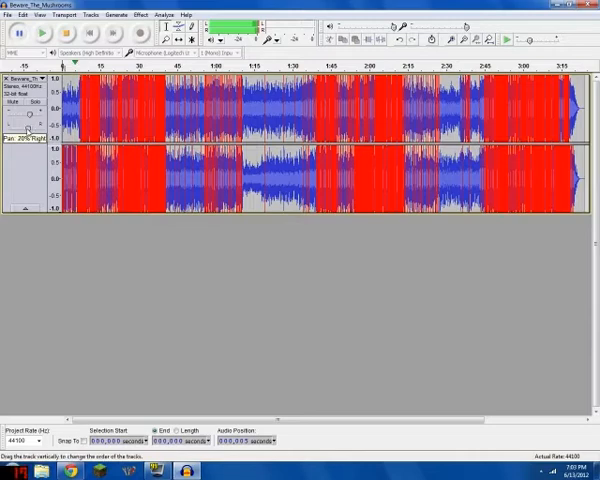
left_click(42, 33)
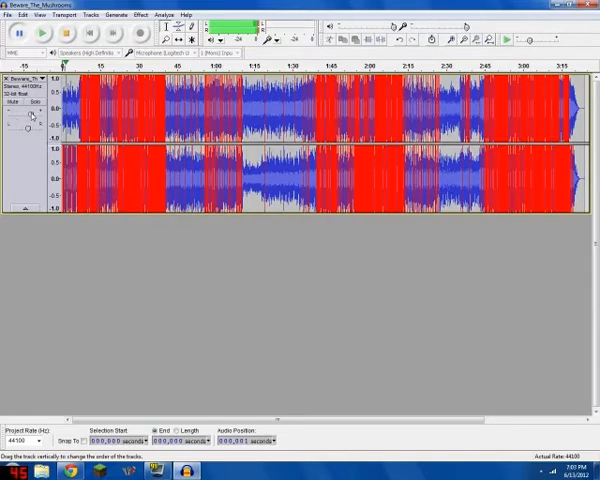
mouse_move(530, 40)
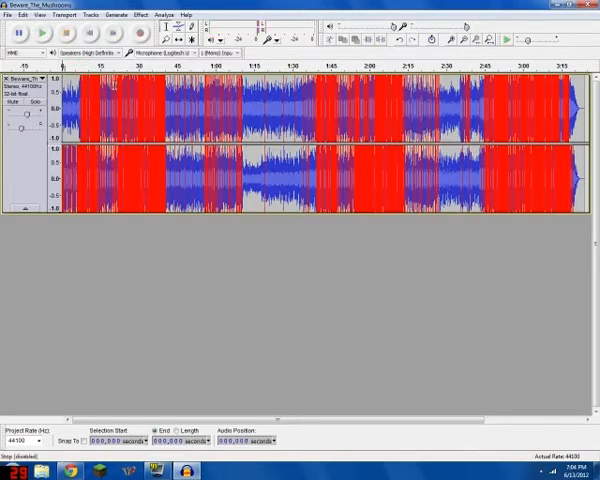
left_click(9, 14)
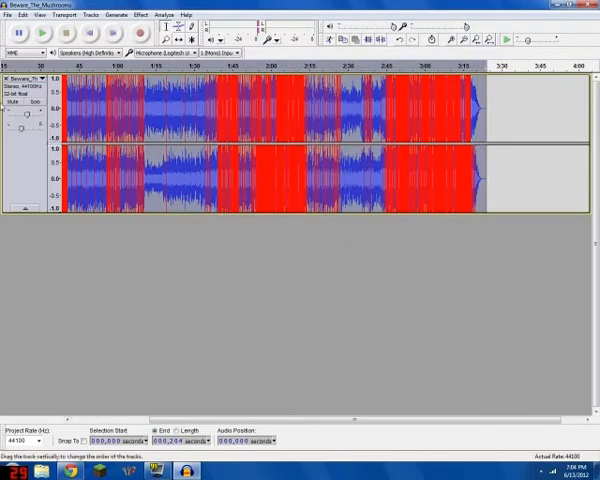
Step: Export the song as a 16-bit PCM WAV named Beware_The_Mushrooms in Downloads, accepting the metadata
left_click(9, 14)
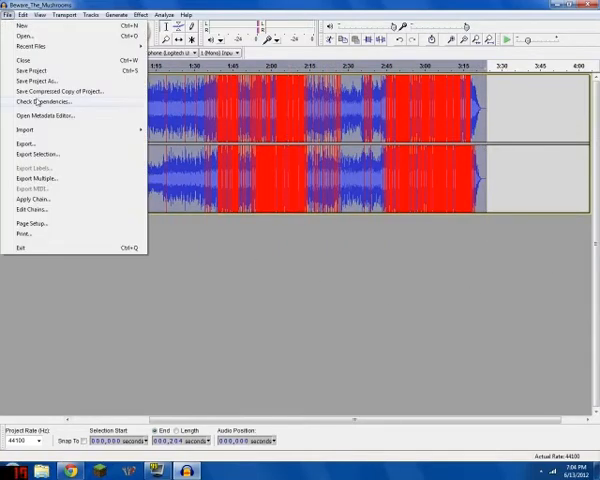
mouse_move(40, 153)
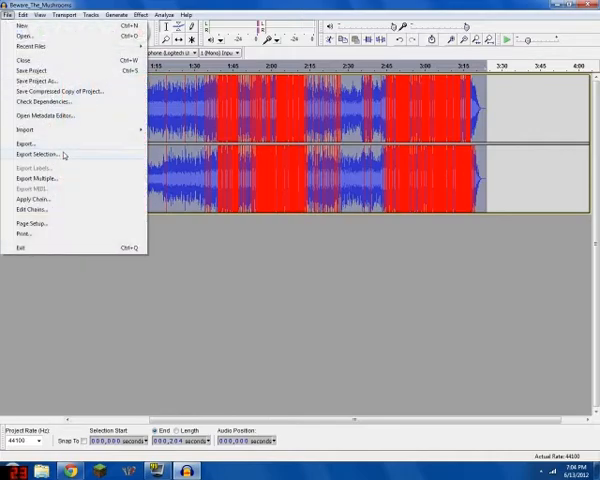
left_click(36, 144)
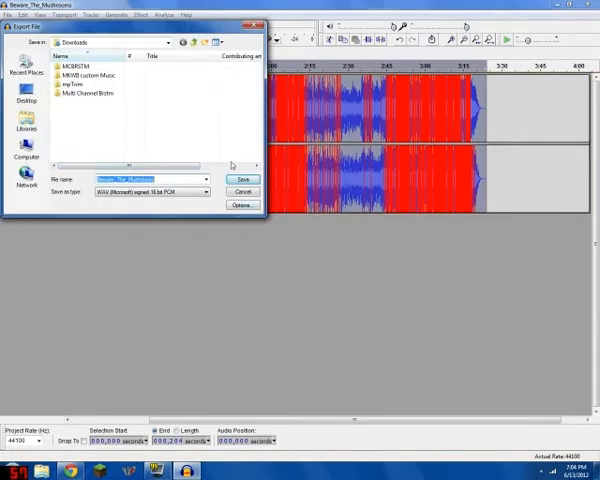
left_click(241, 179)
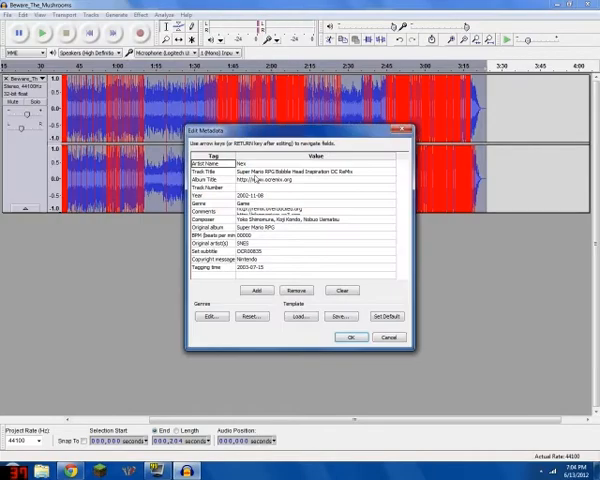
left_click(349, 336)
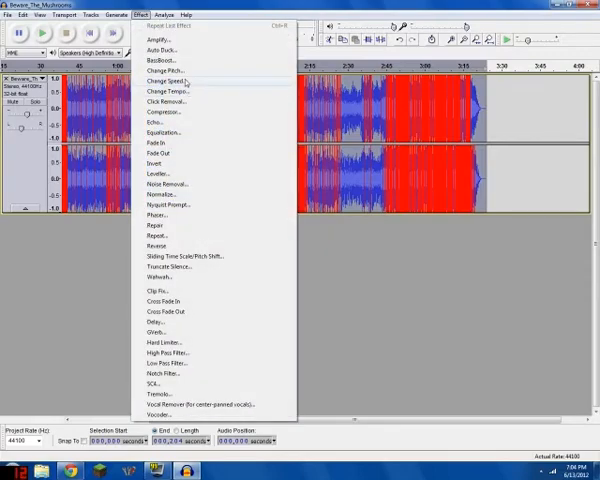
Step: Apply Change Speed with a 10 percent increase to the whole song
left_click(161, 90)
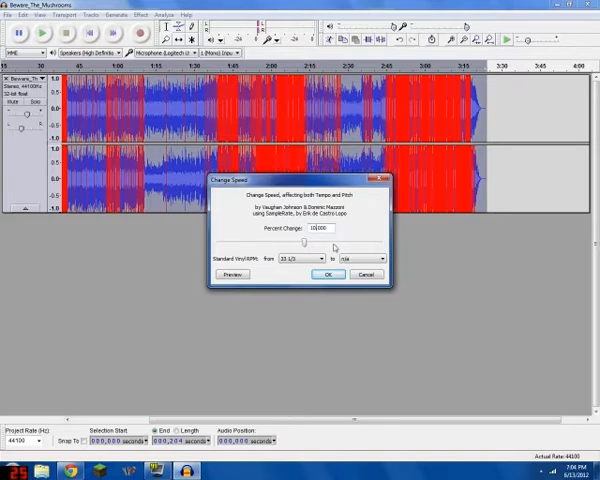
left_click(326, 274)
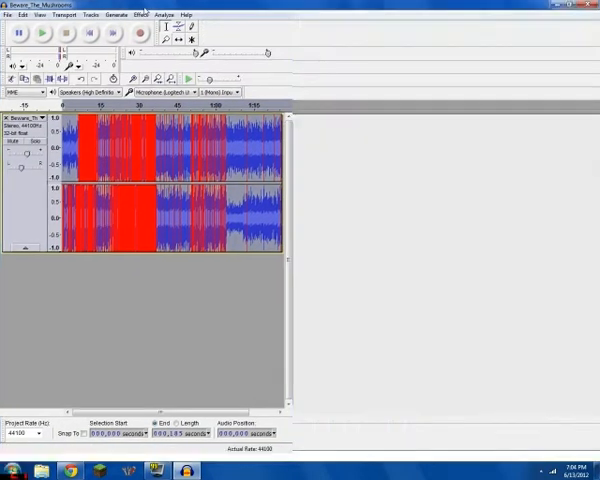
Step: Export the sped-up song as a WAV named Beware_The_Mushrooms_Final, accepting the metadata
left_click(10, 14)
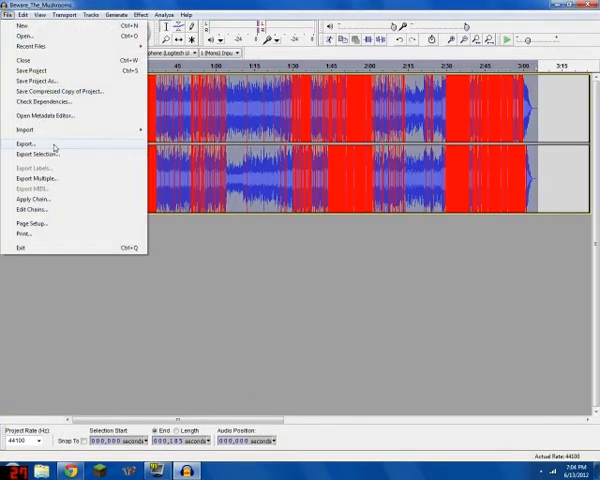
left_click(25, 143)
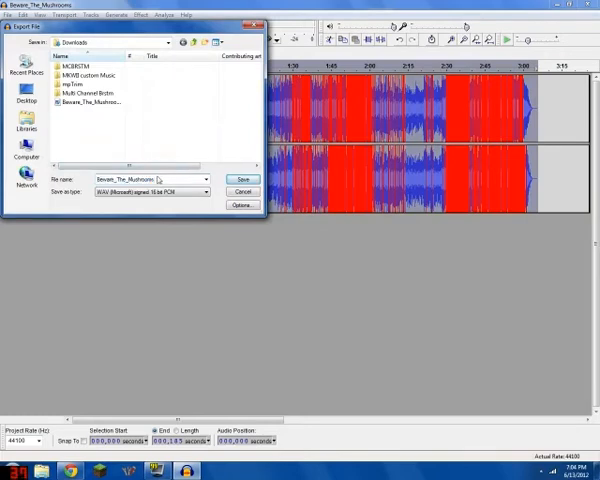
type("_Finals")
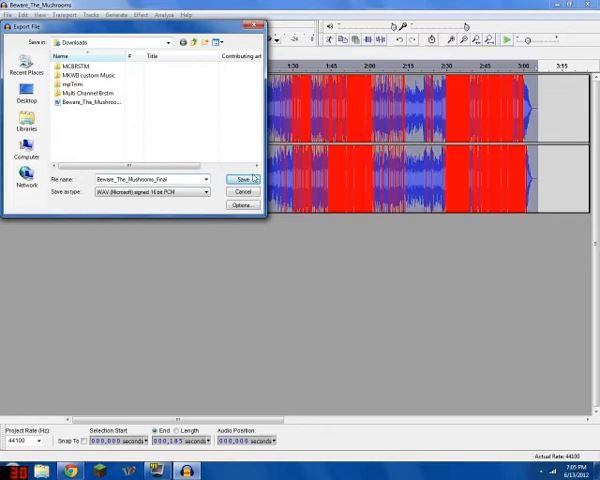
left_click(242, 180)
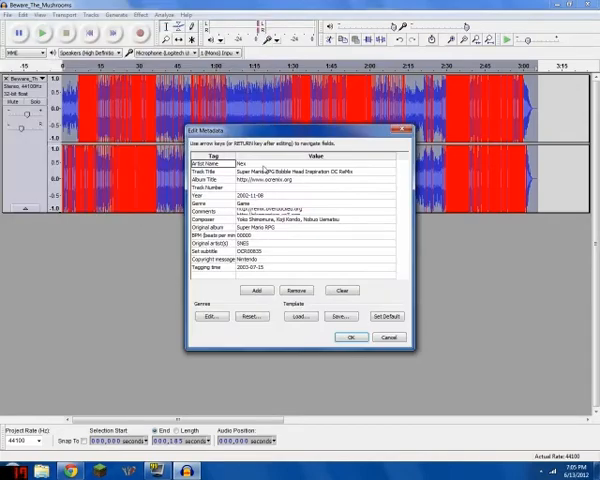
left_click(351, 336)
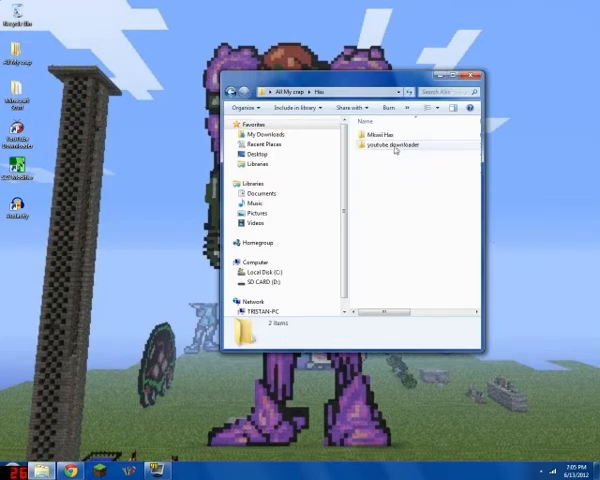
Step: Launch the Brawl Custom Song Maker (BCSM-GUI) from the Mkwii Hax folder
double_click(393, 135)
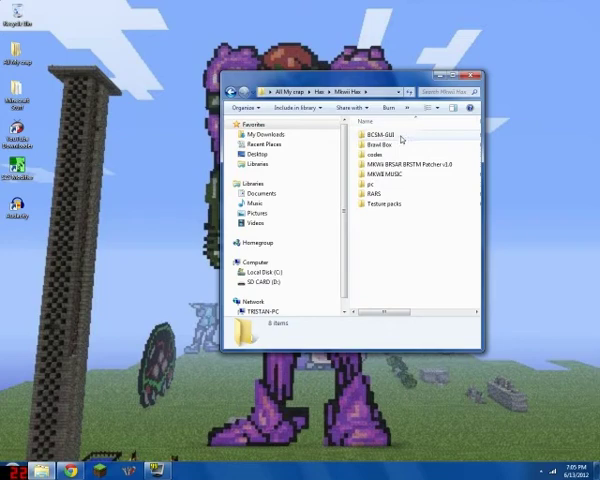
double_click(380, 131)
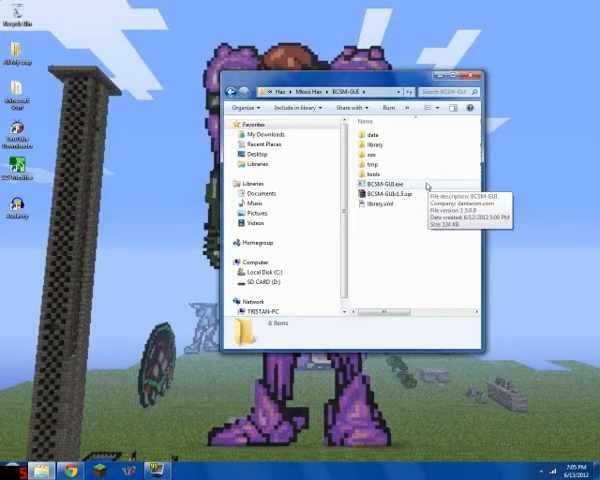
left_click(380, 183)
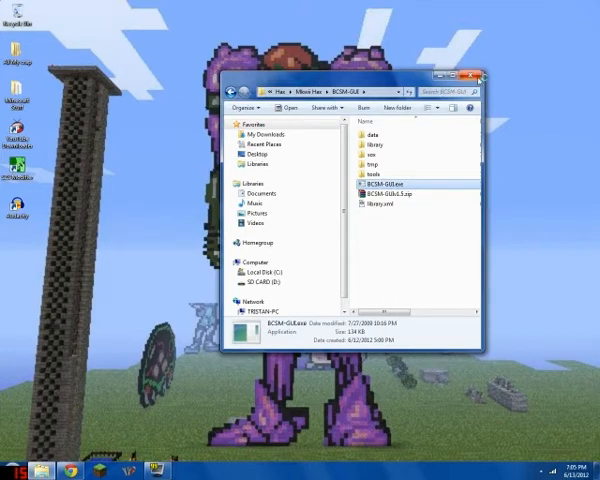
double_click(385, 170)
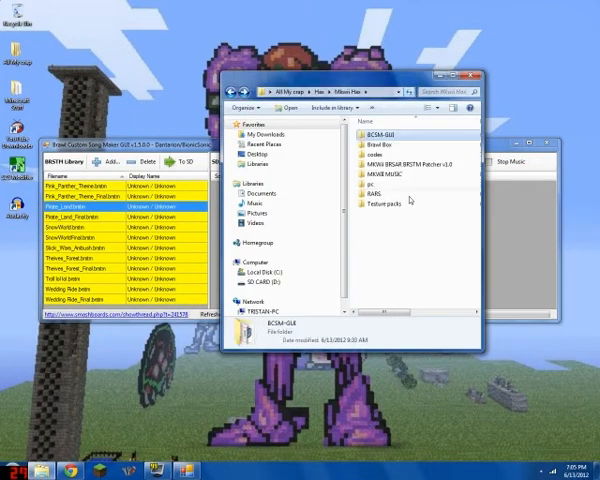
Step: Launch MKWiiBRSARPatcher 1.0.exe from the BRSAR BRSTM Patcher v1.0 folder
double_click(405, 164)
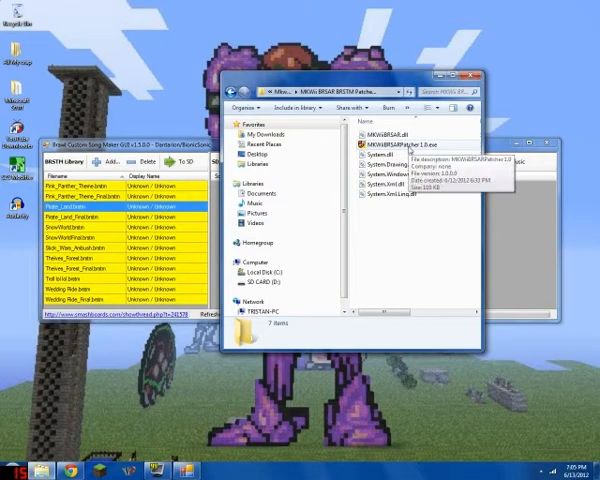
left_click(395, 144)
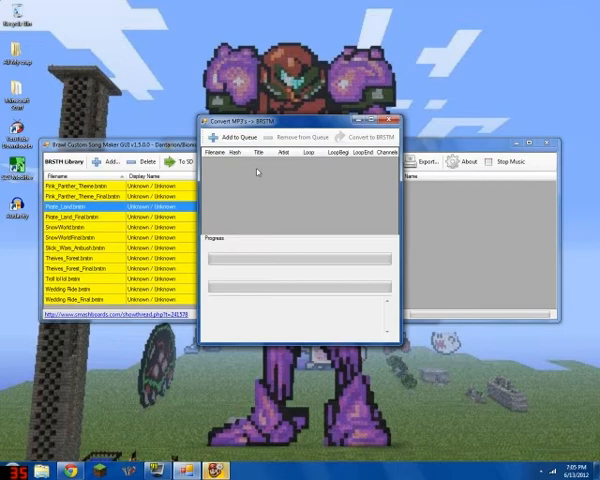
Step: Queue both Beware_The_Mushrooms WAV files and convert them to BRSTM
left_click(232, 137)
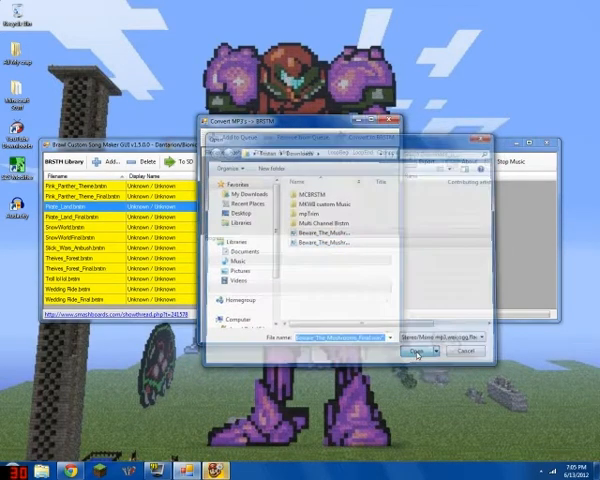
left_click(414, 351)
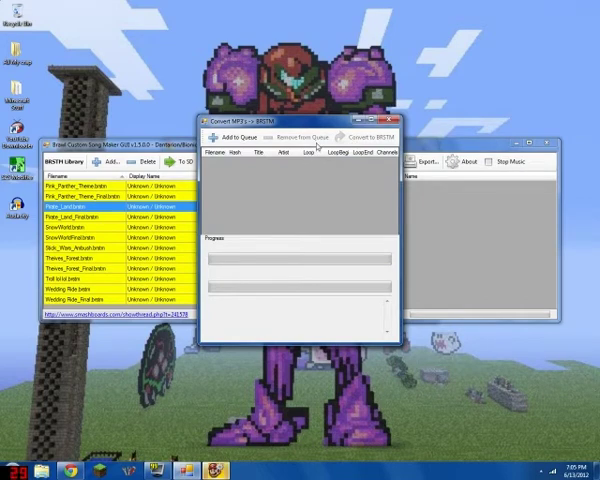
left_click(234, 137)
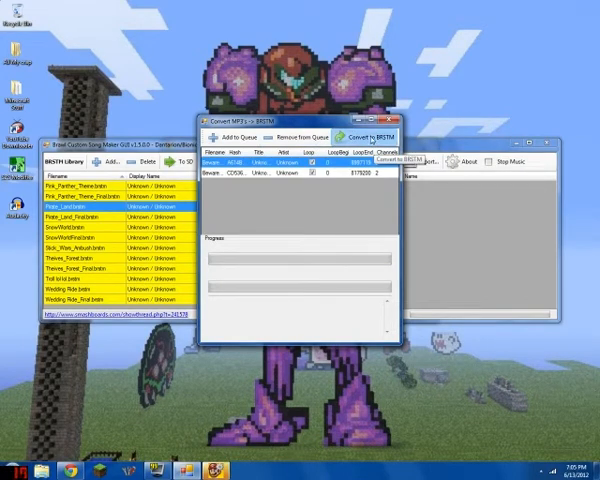
left_click(367, 135)
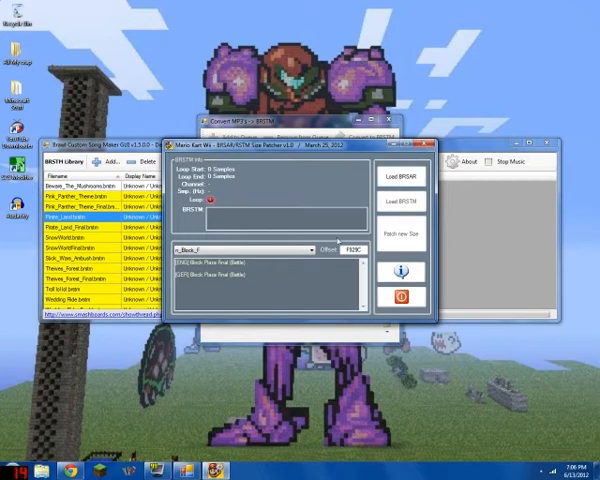
Step: Load revo_kart.brsar from SD CARD\mkwii\My Stuff into the size patcher
left_click(400, 176)
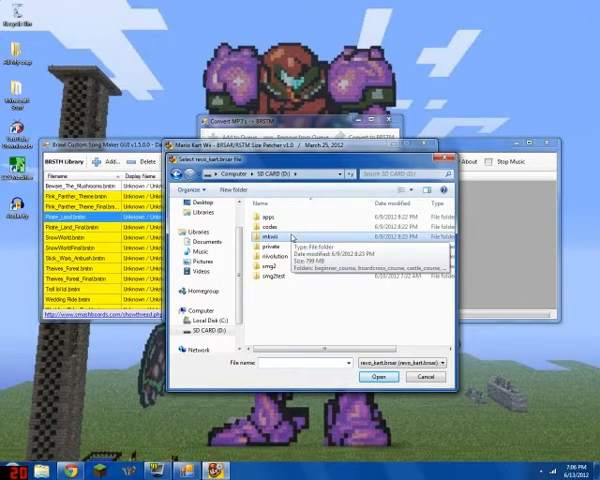
double_click(264, 238)
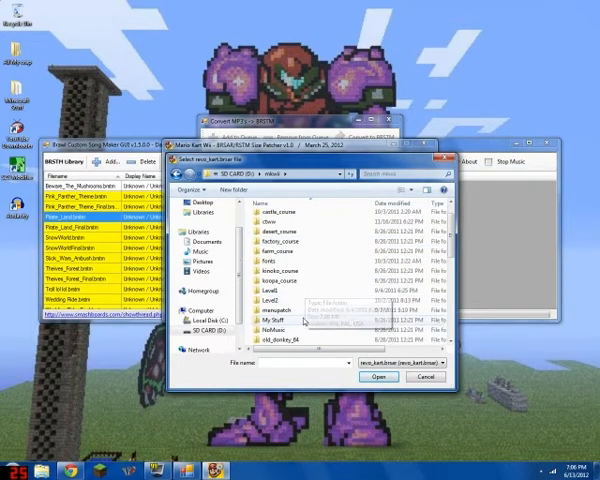
double_click(259, 329)
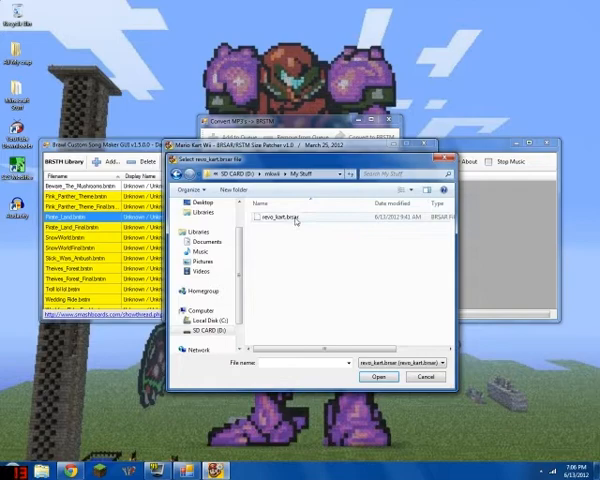
left_click(378, 377)
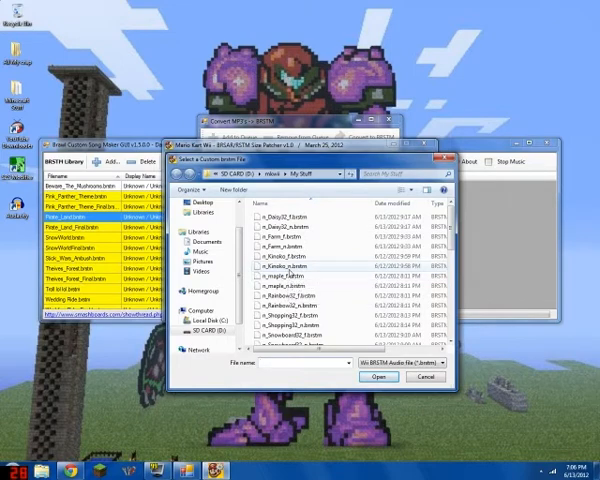
Step: Load n_Kinoko_n.brstm and patch its new size into revo_kart.brsar
left_click(300, 263)
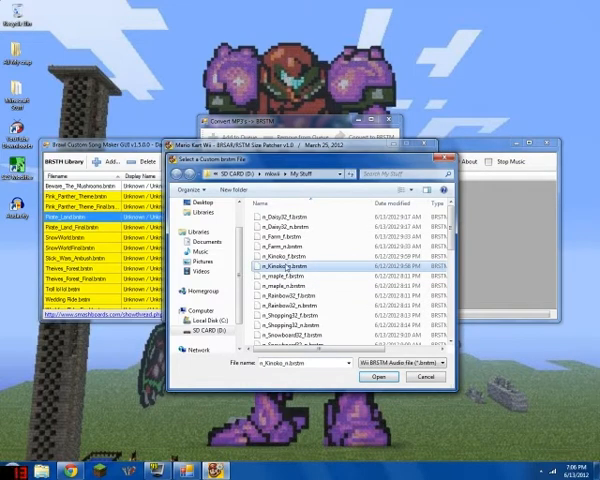
mouse_move(290, 287)
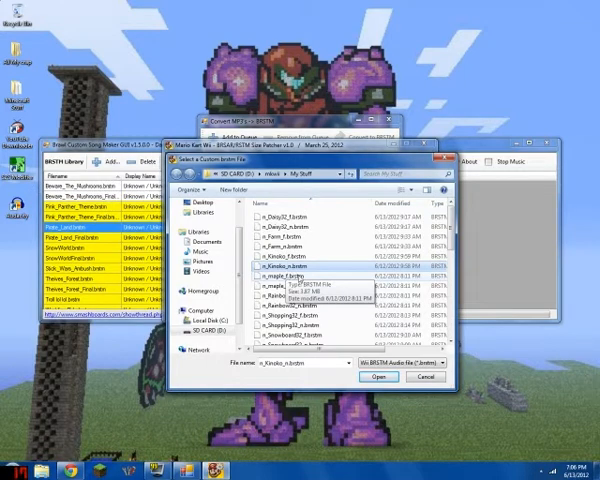
left_click(378, 376)
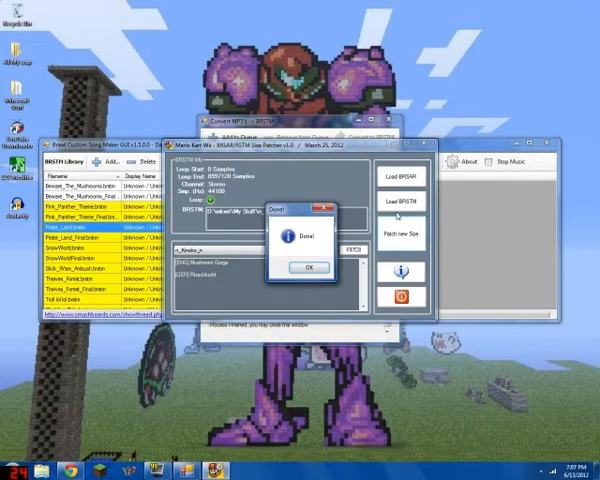
left_click(307, 267)
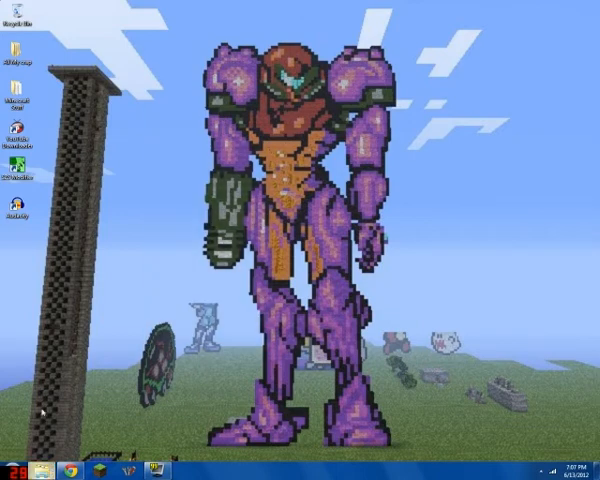
Step: Browse SD CARD\mkwii\My Stuff to review its BRSTM tracks and revo_kart.brsar
left_click(156, 468)
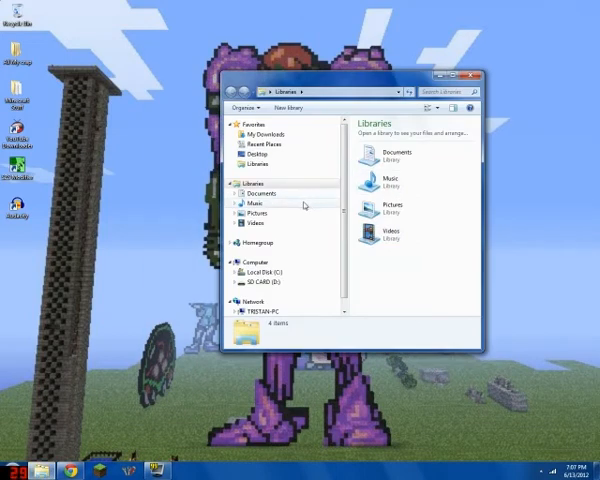
left_click(270, 290)
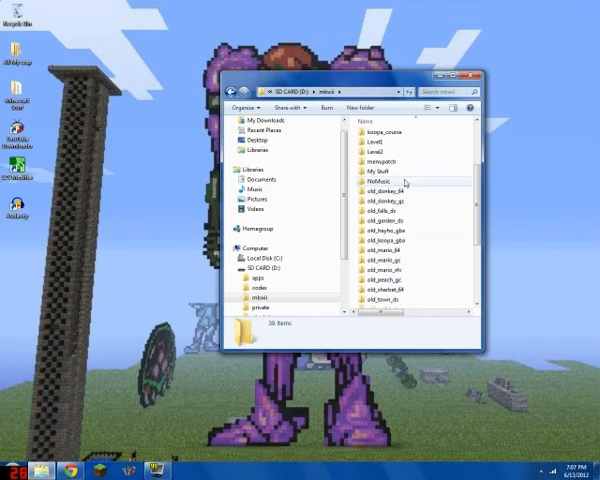
double_click(377, 171)
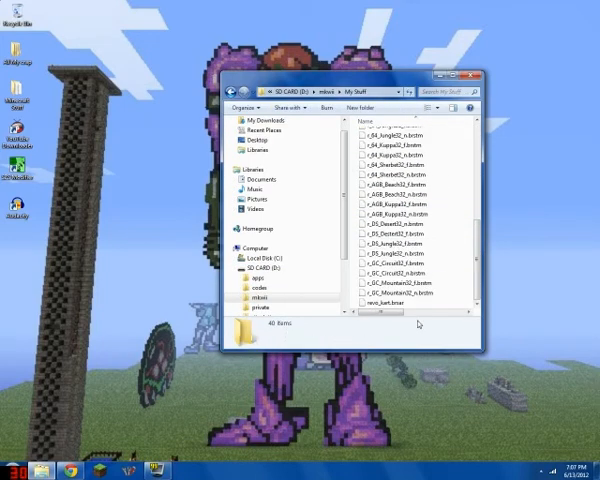
left_click(410, 234)
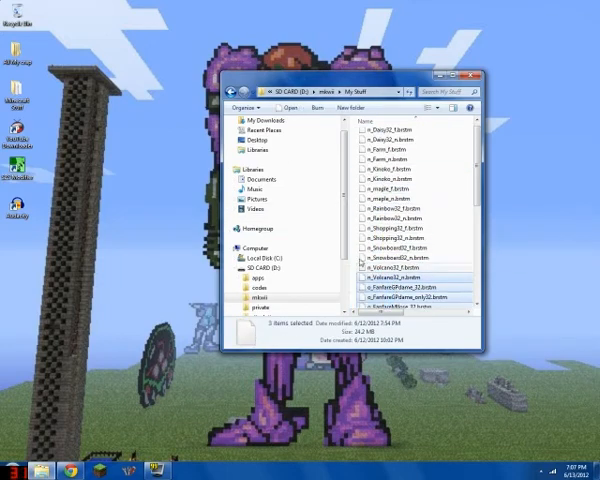
scroll("down", 3)
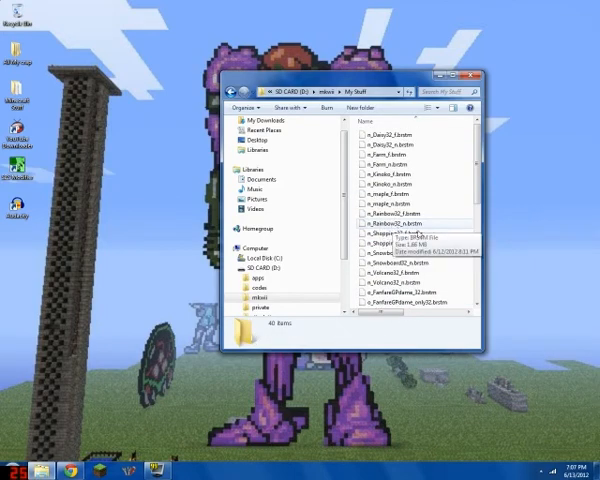
scroll("down", 3)
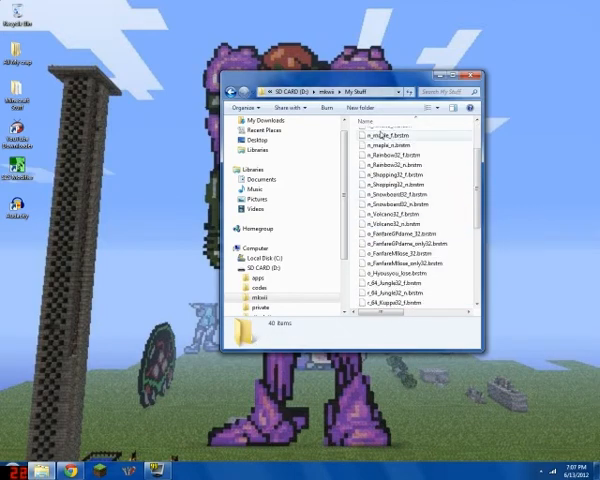
scroll("down", 3)
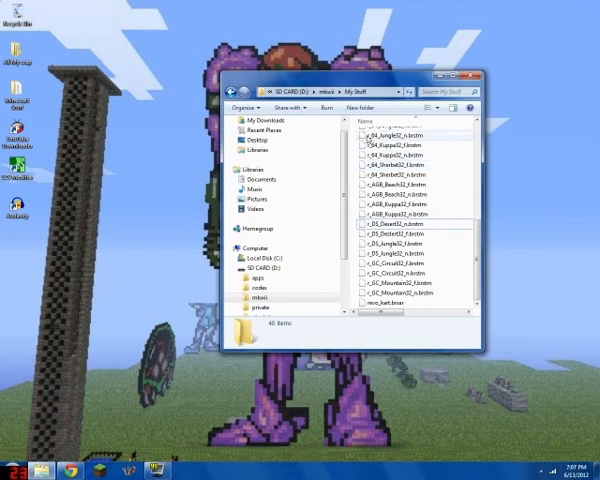